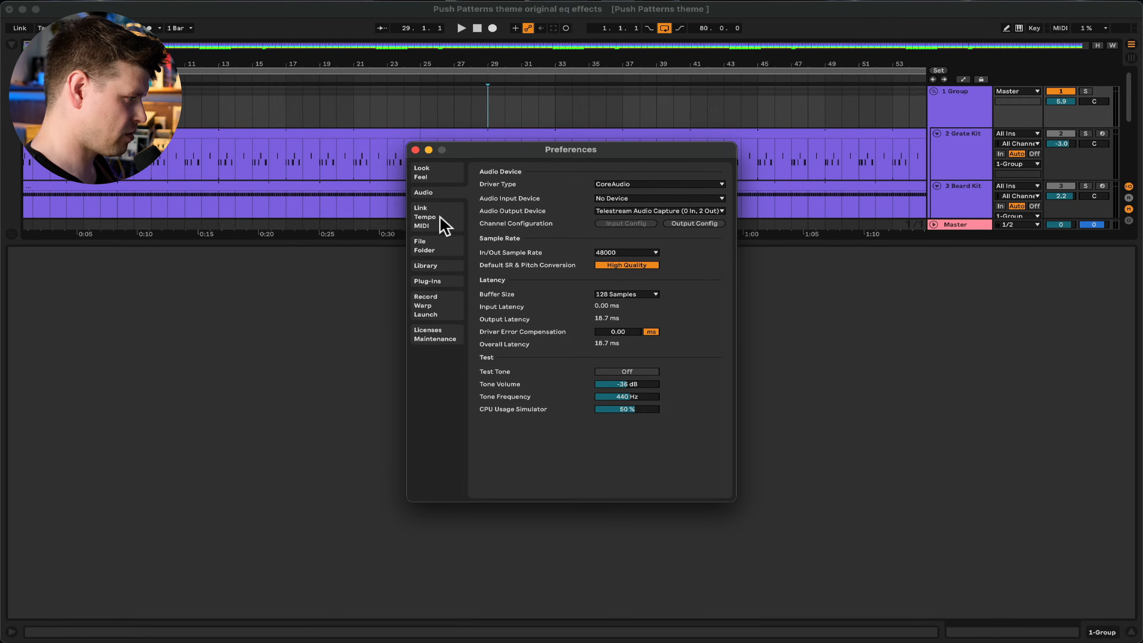
Enable MPE on the IAC Driver (Bus 1) MIDI input in Preferences and return to the arrangement
left_click(421, 217)
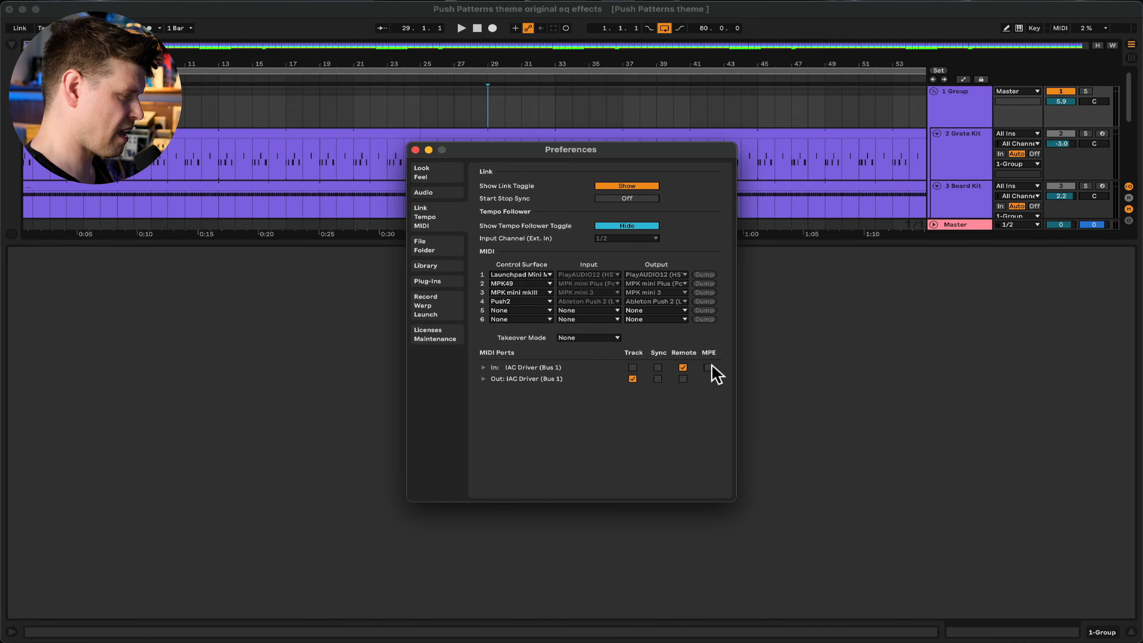
left_click(704, 367)
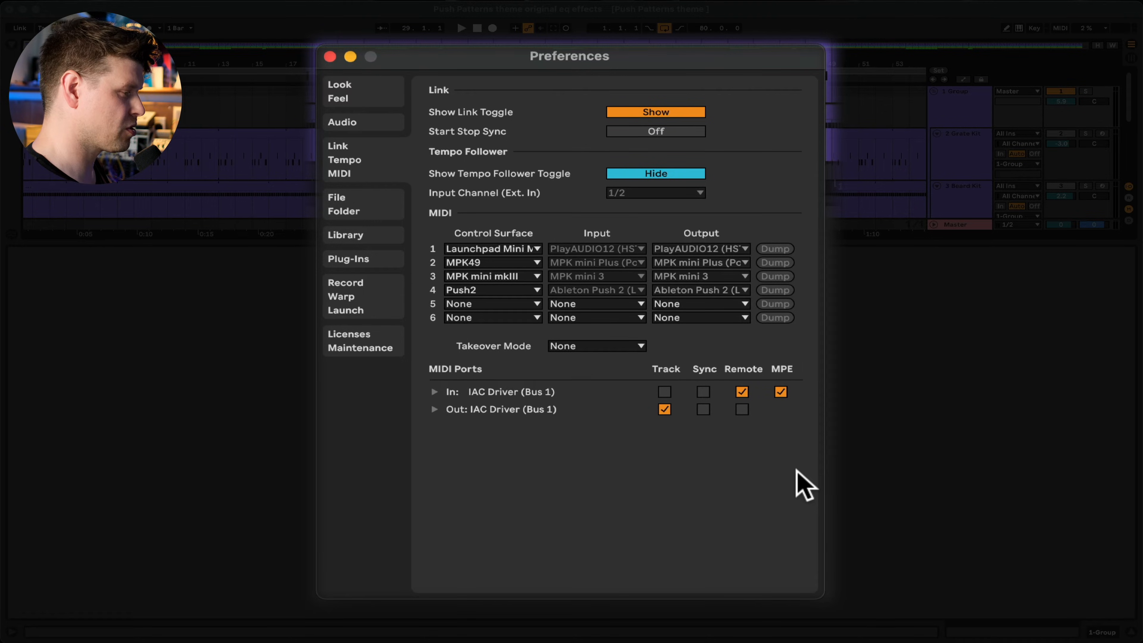
left_click(329, 55)
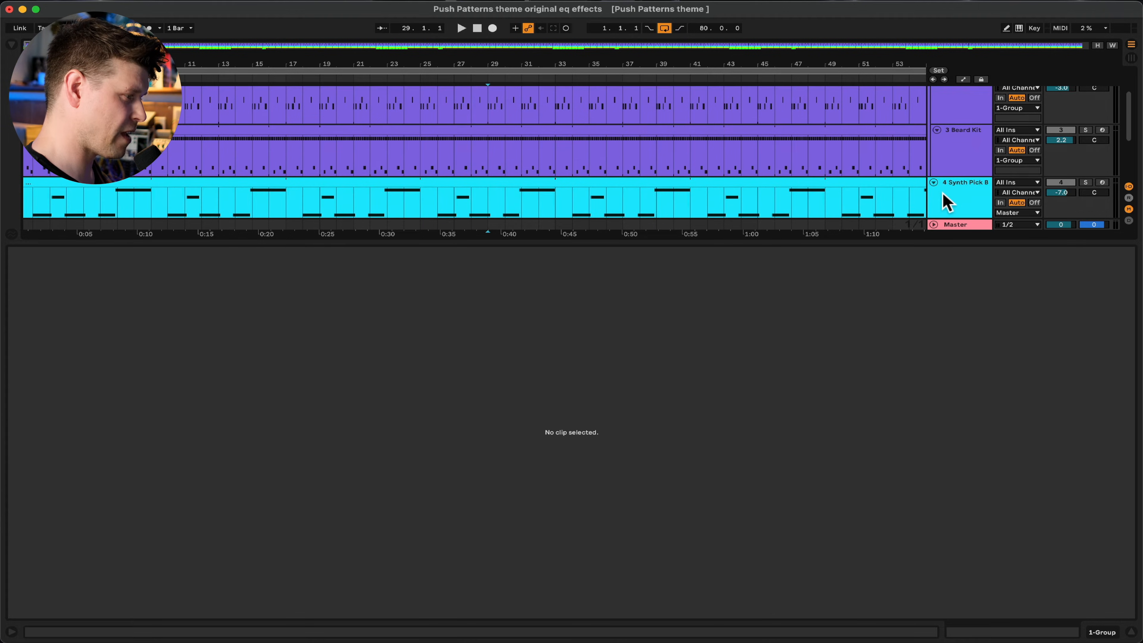
Scroll to the Drapes Pad clip and show its Note Expression view with the Slide lane
scroll("down", 3)
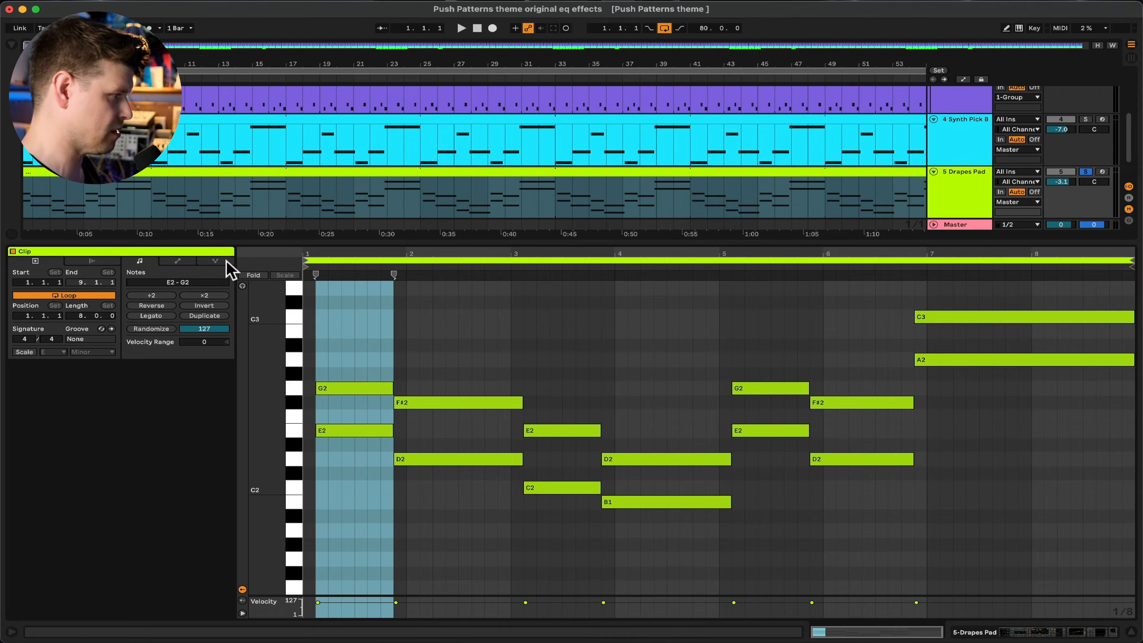
left_click(214, 261)
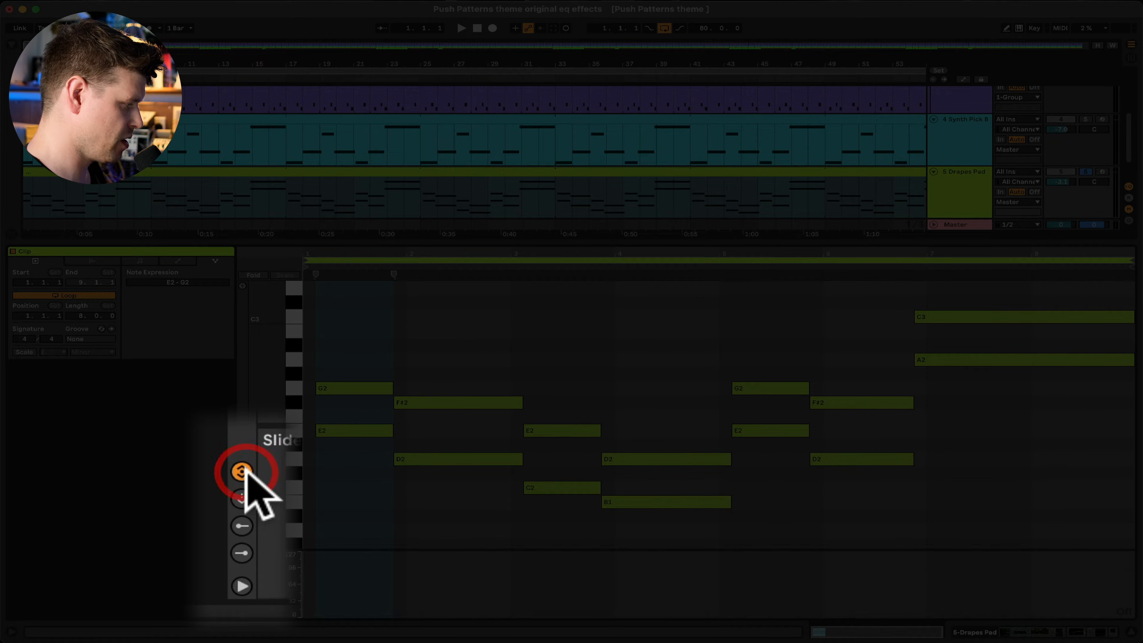
mouse_move(243, 503)
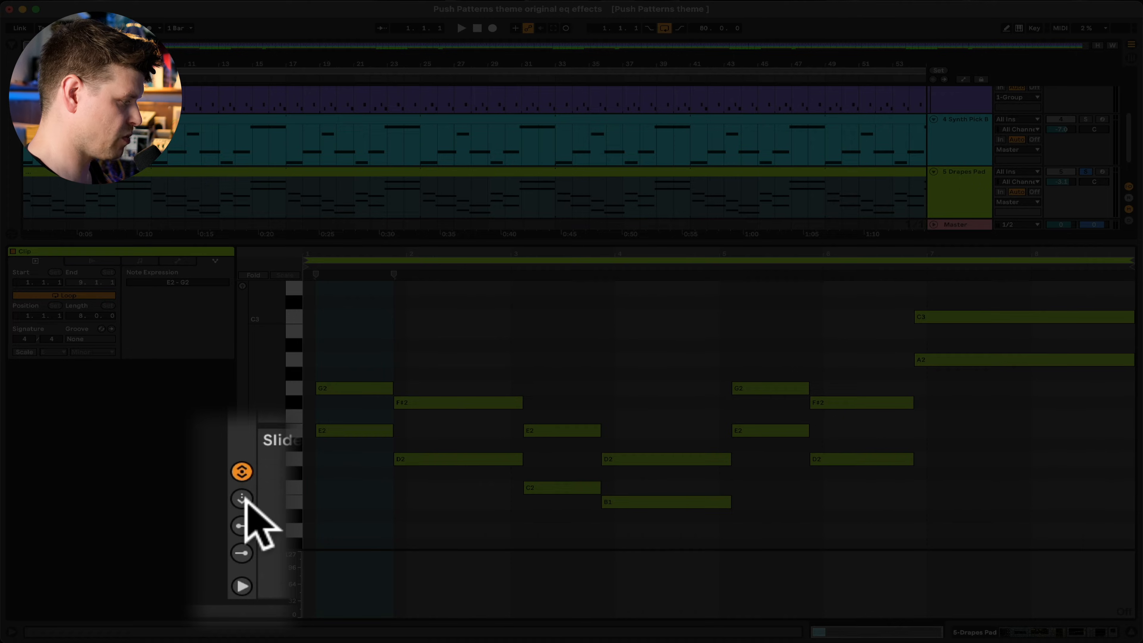
left_click(241, 525)
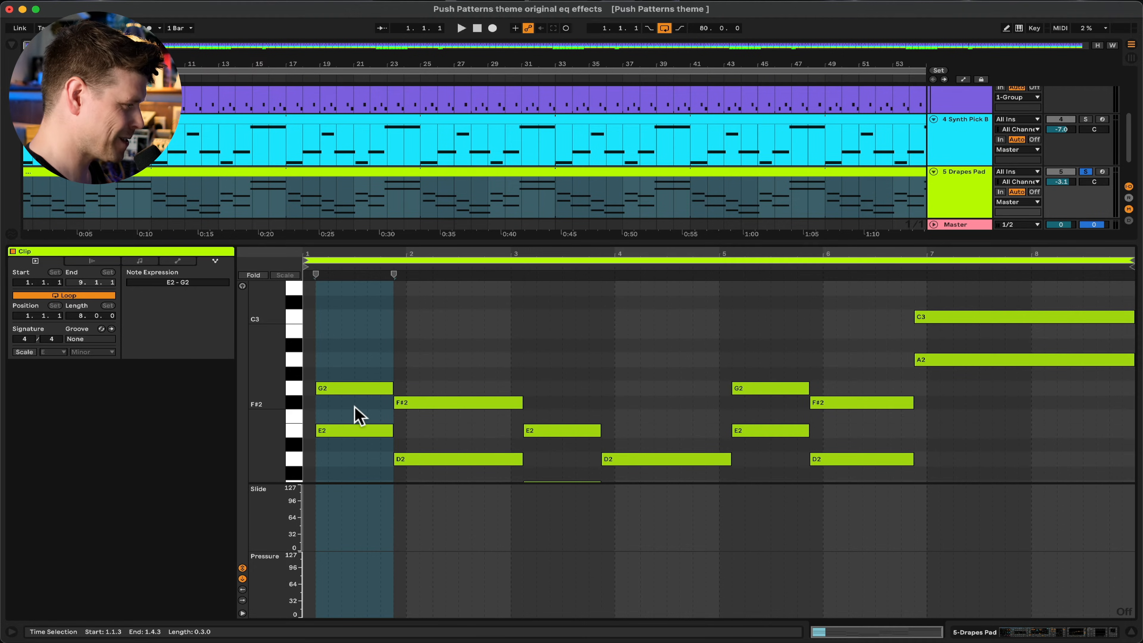
Bend the first G2 note down toward F#2 at its end and play the clip from the start
left_click(354, 387)
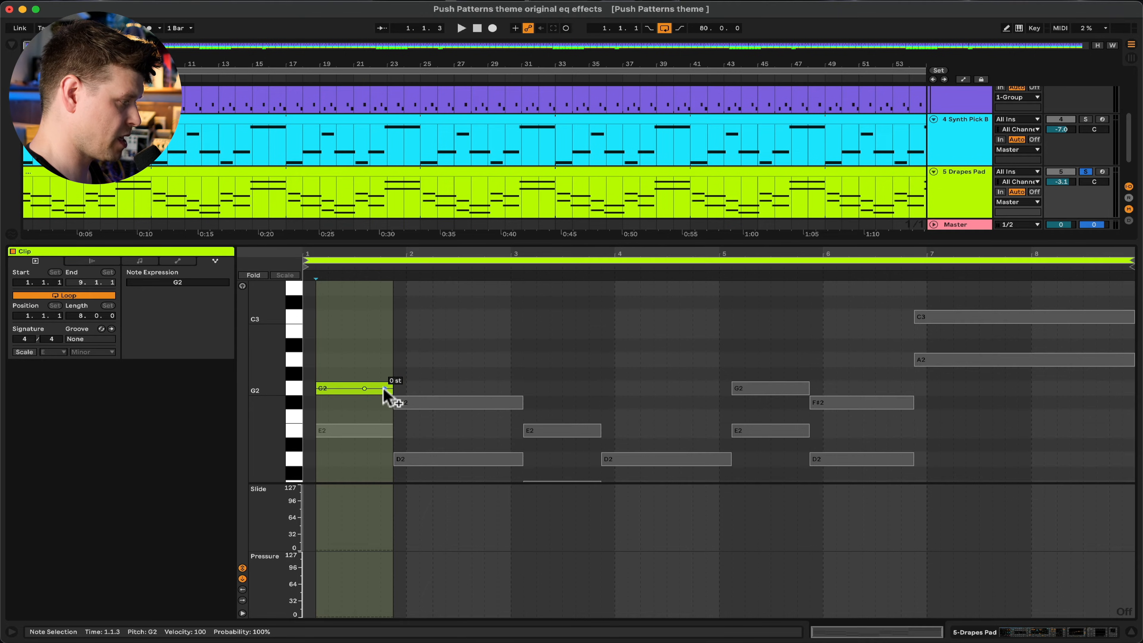
left_click_drag(387, 387, 385, 402)
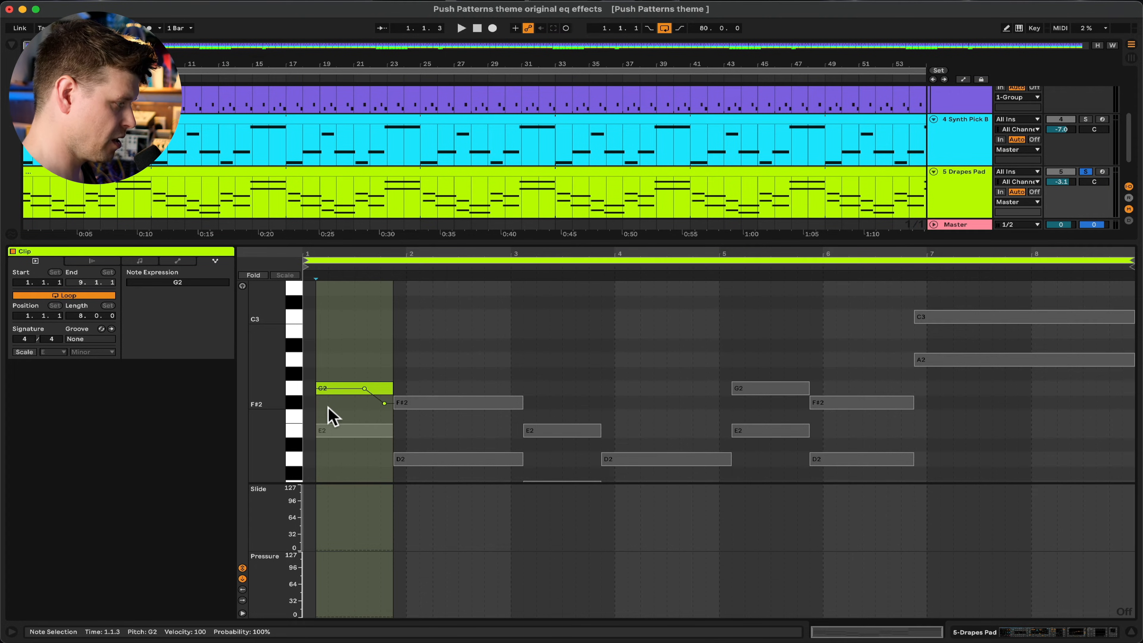
mouse_move(327, 440)
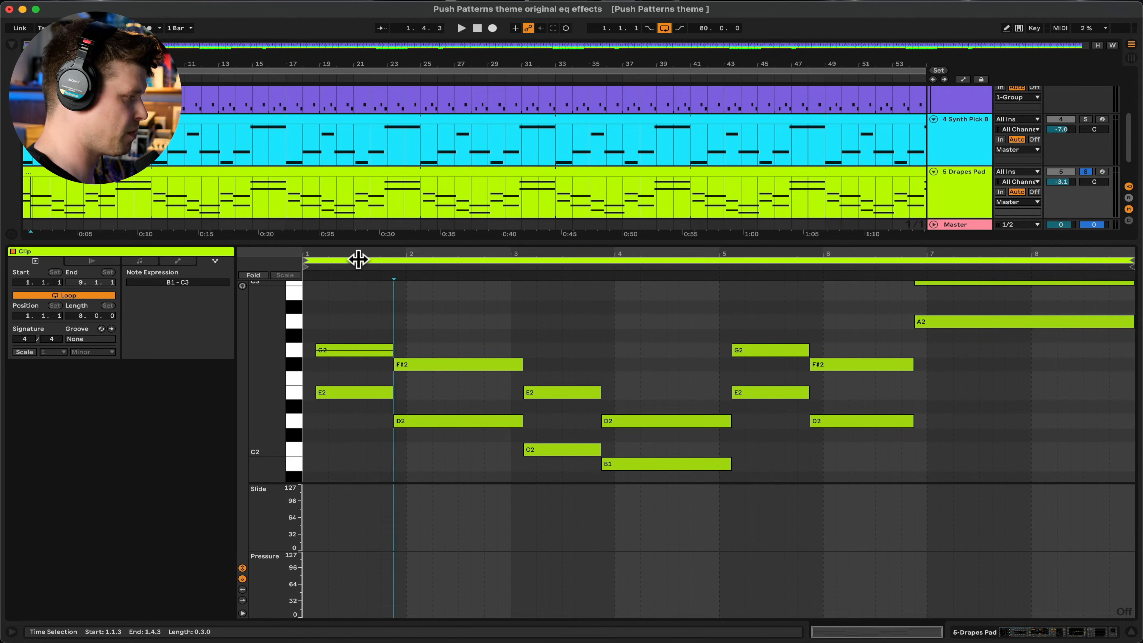
left_click(460, 28)
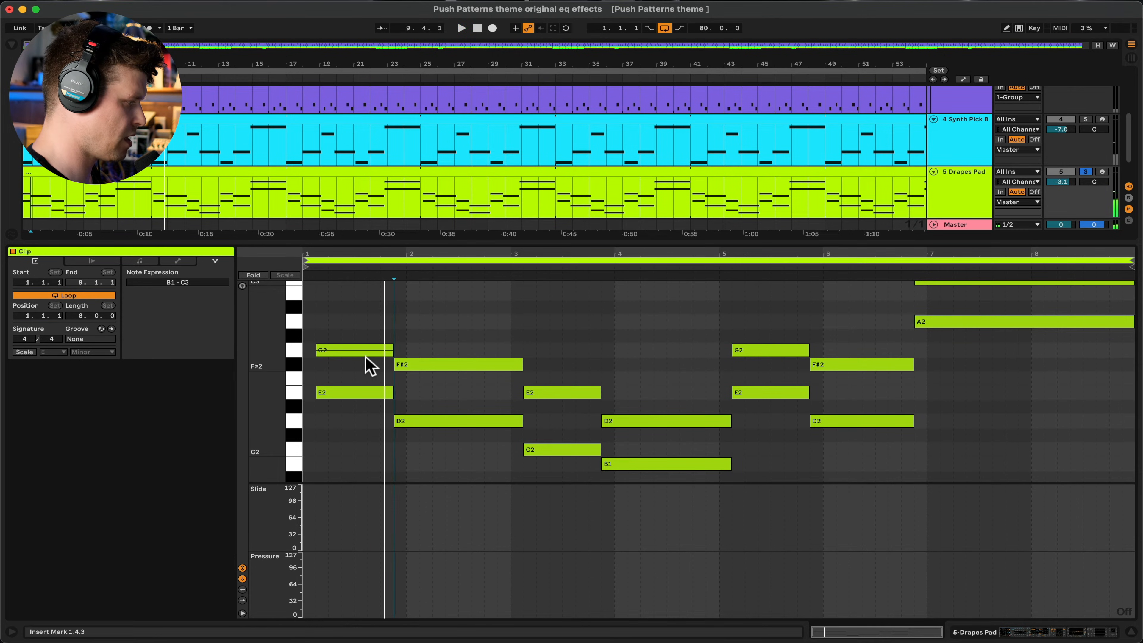
Add pitch glides to the first E2 and F#2 notes, bend the bar-3 D2 up ~2.84 st to E2, and glide the B1
left_click(354, 350)
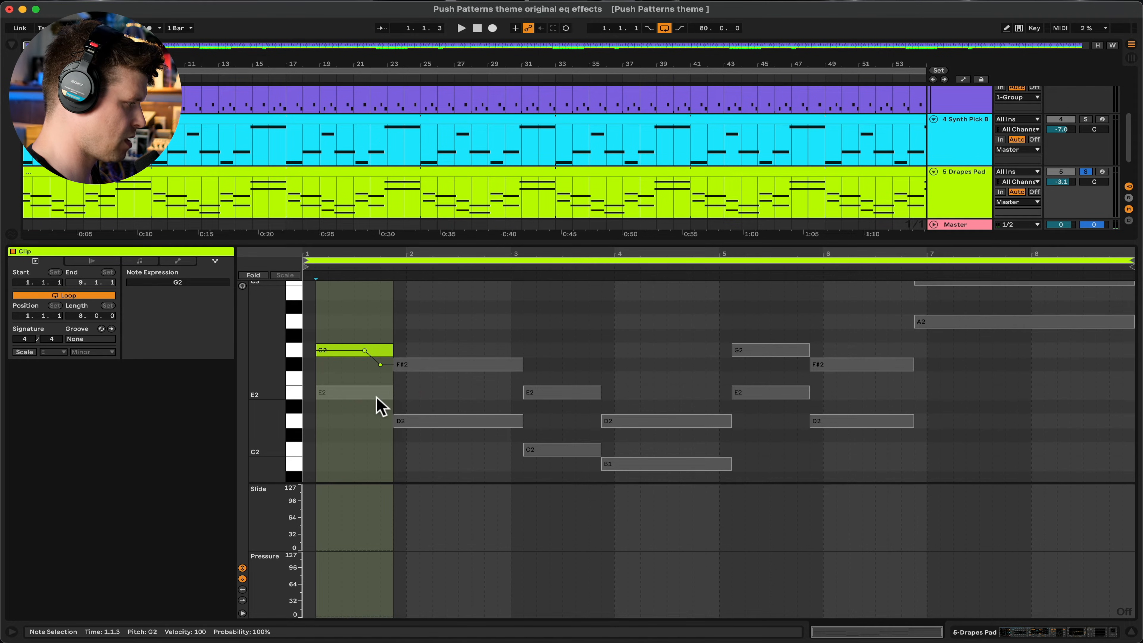
left_click_drag(365, 350, 372, 392)
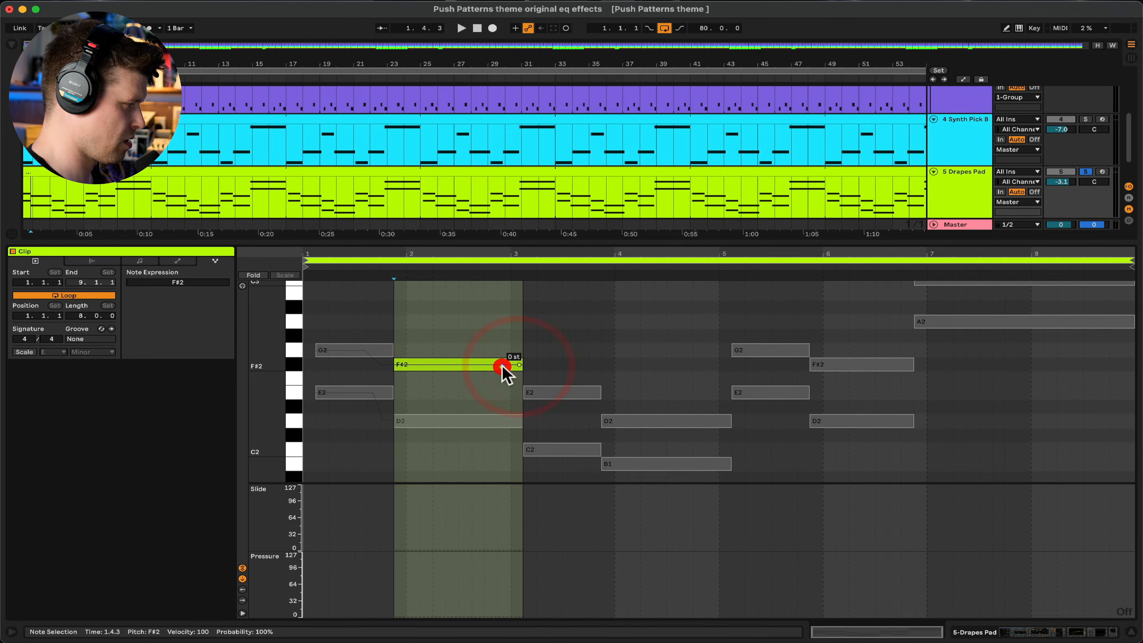
left_click_drag(503, 366, 523, 397)
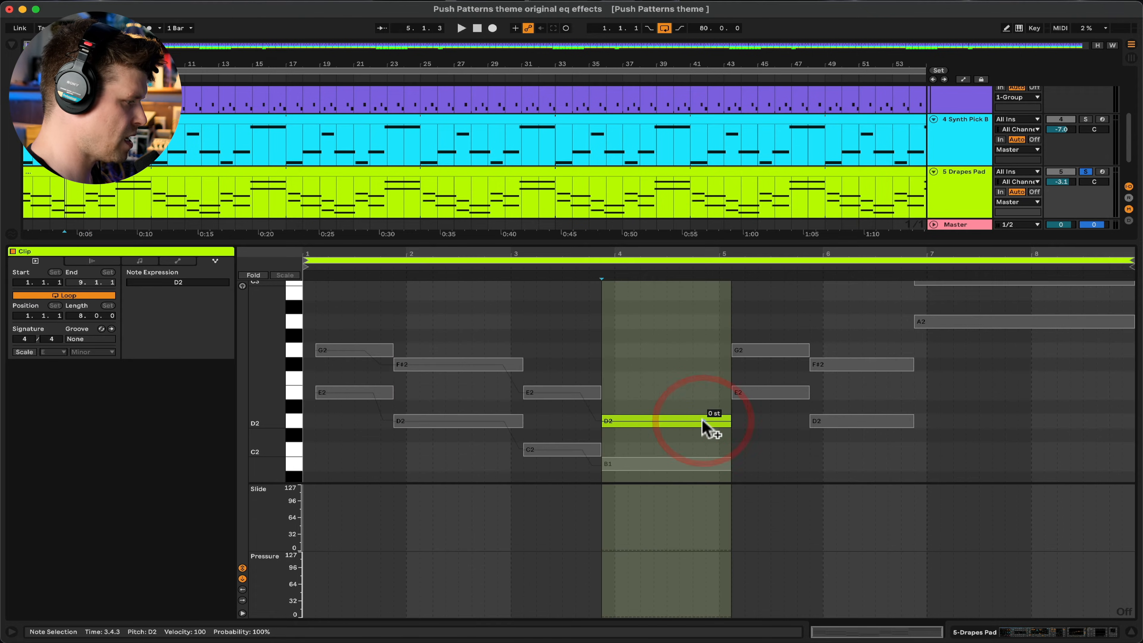
left_click_drag(706, 423, 702, 373)
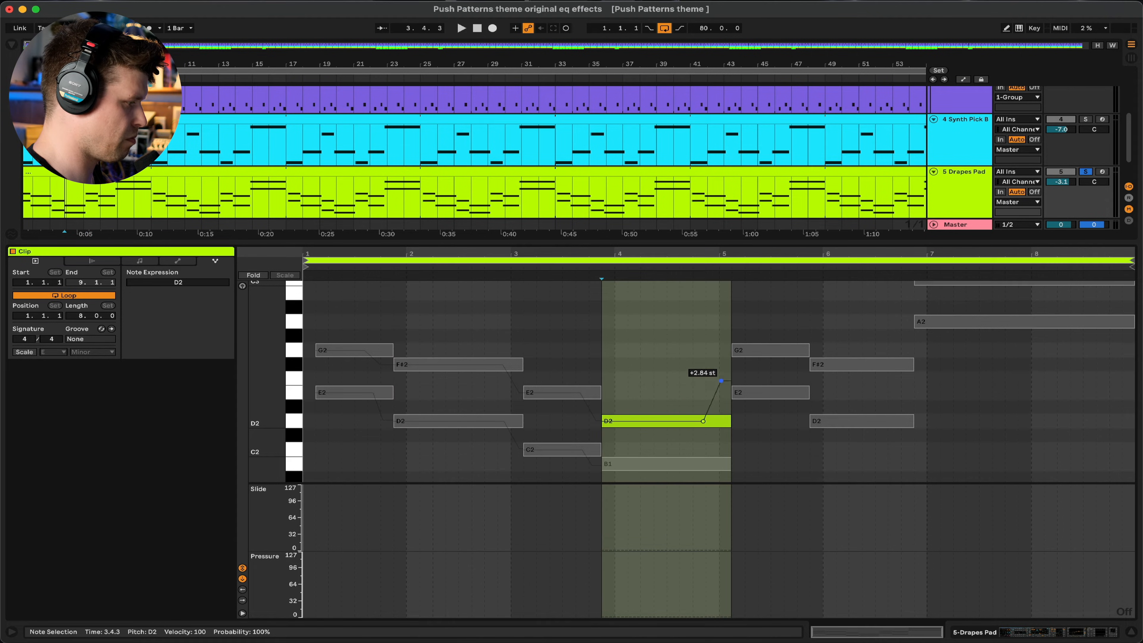
left_click_drag(720, 367, 721, 350)
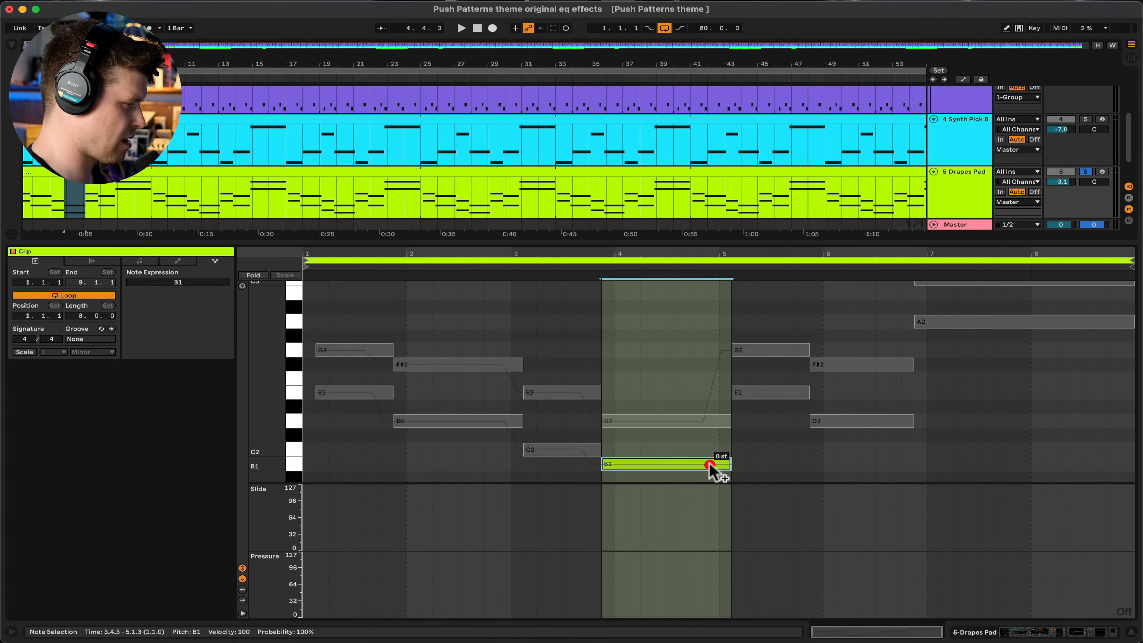
left_click_drag(709, 466, 721, 395)
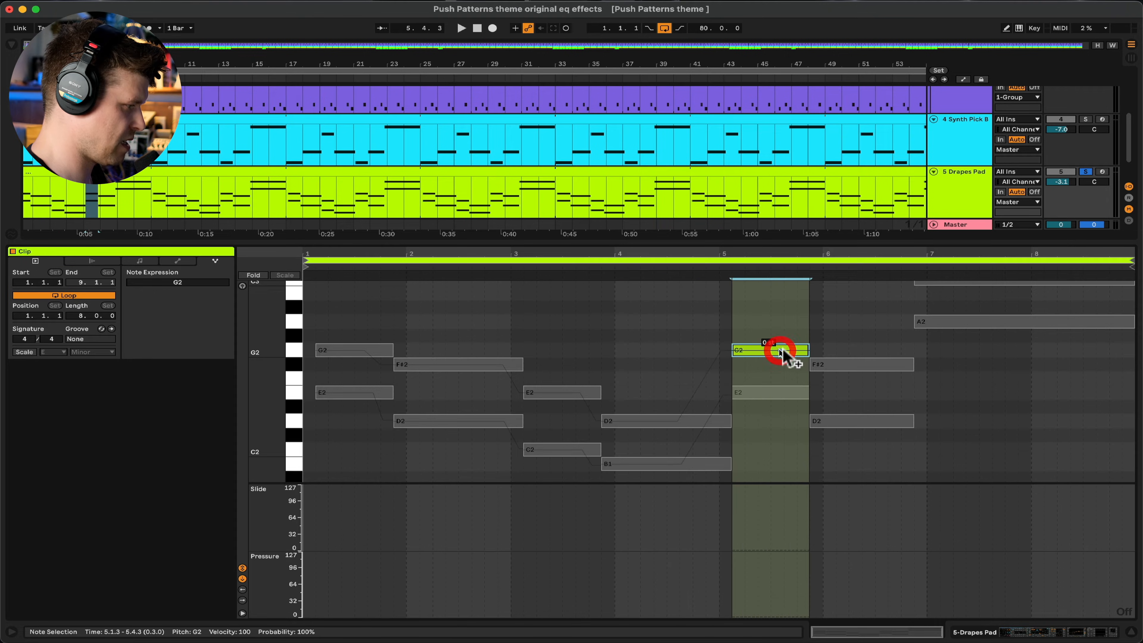
Add glides to the second G2 and F#2, bend the last D2 up to A2, and a downward bend ending A2
left_click_drag(769, 350, 886, 364)
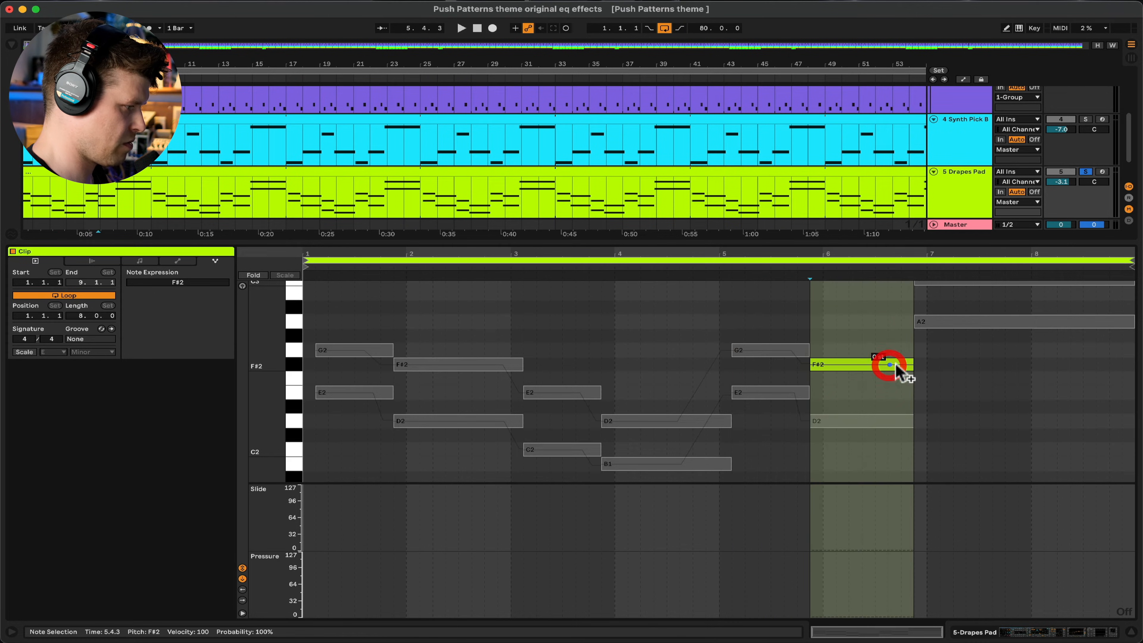
left_click_drag(893, 365, 890, 385)
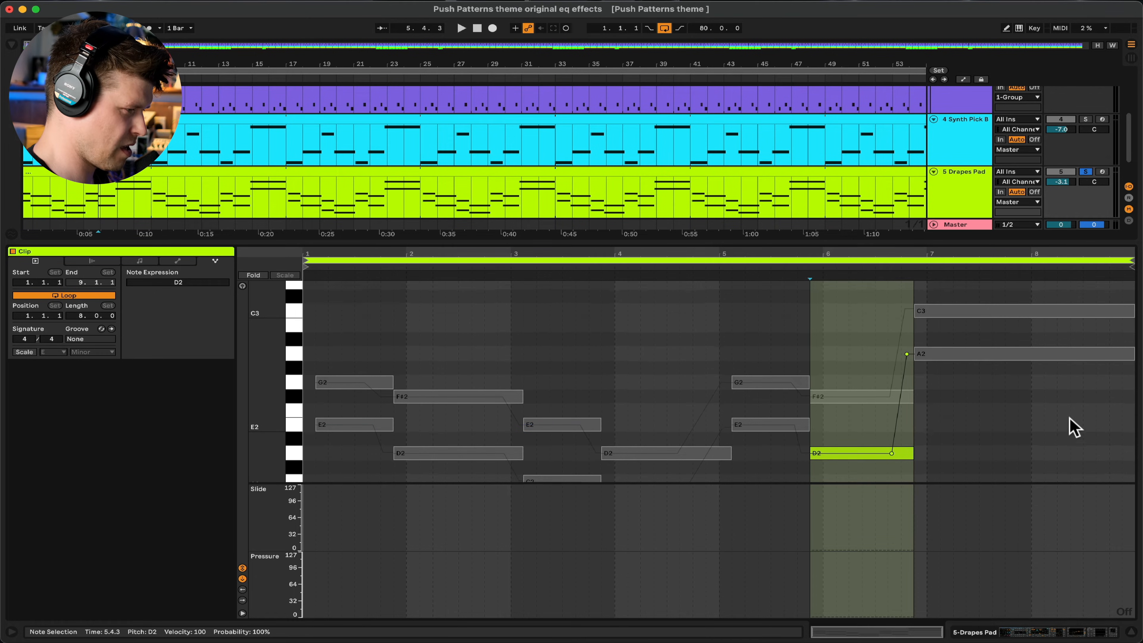
left_click_drag(860, 453, 1020, 355)
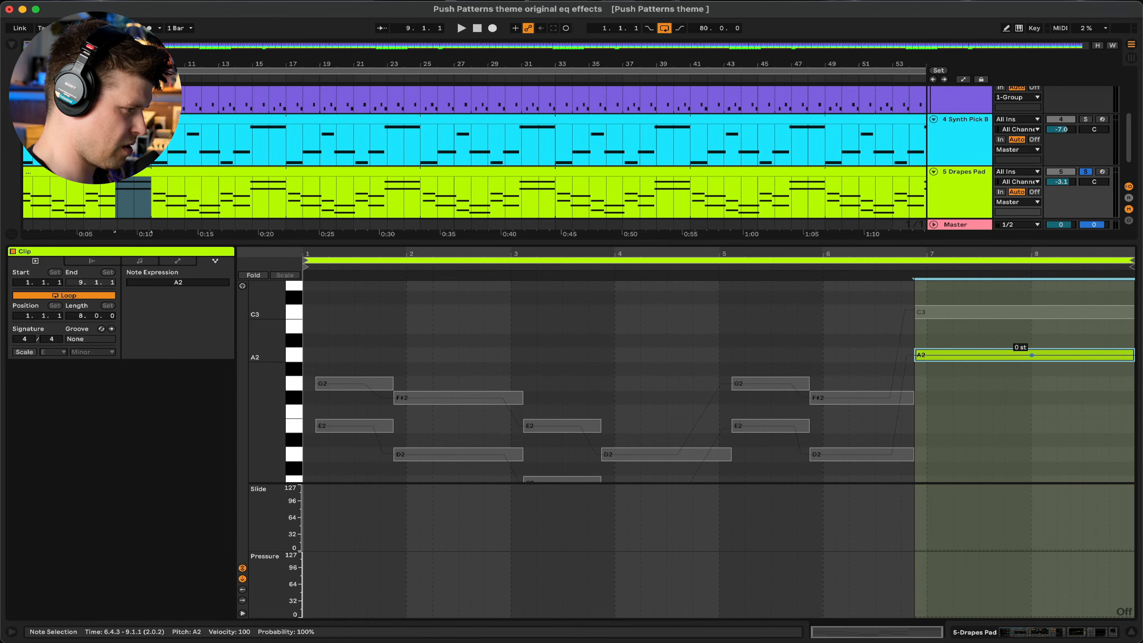
left_click_drag(1032, 356, 1123, 426)
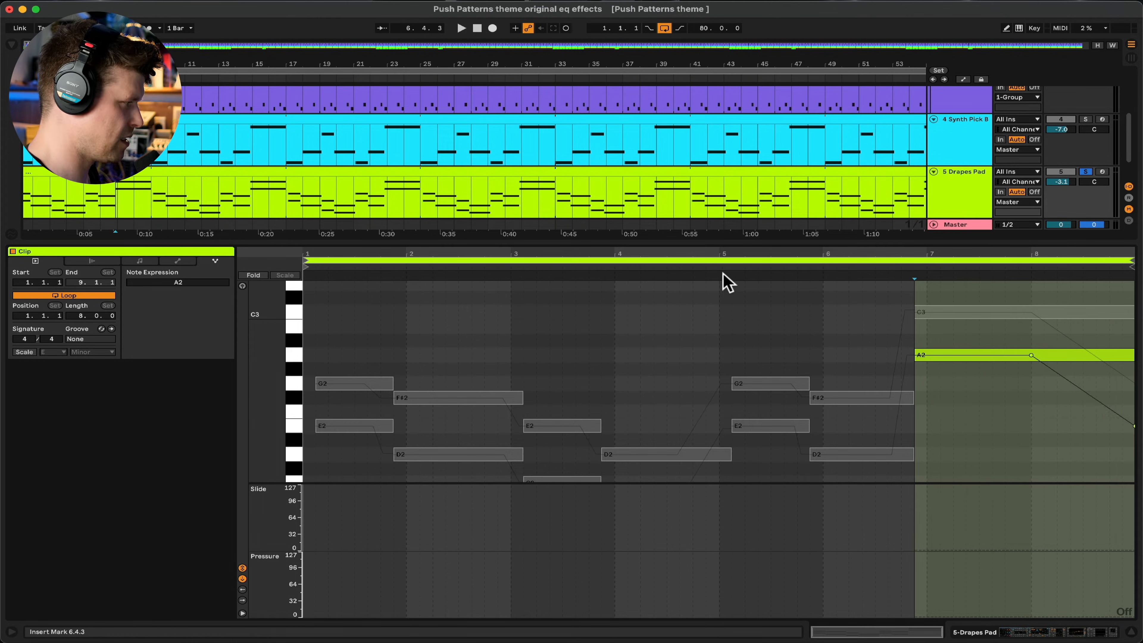
Play the pad clip back from the scrub area after bending the final C3 note
left_click(461, 28)
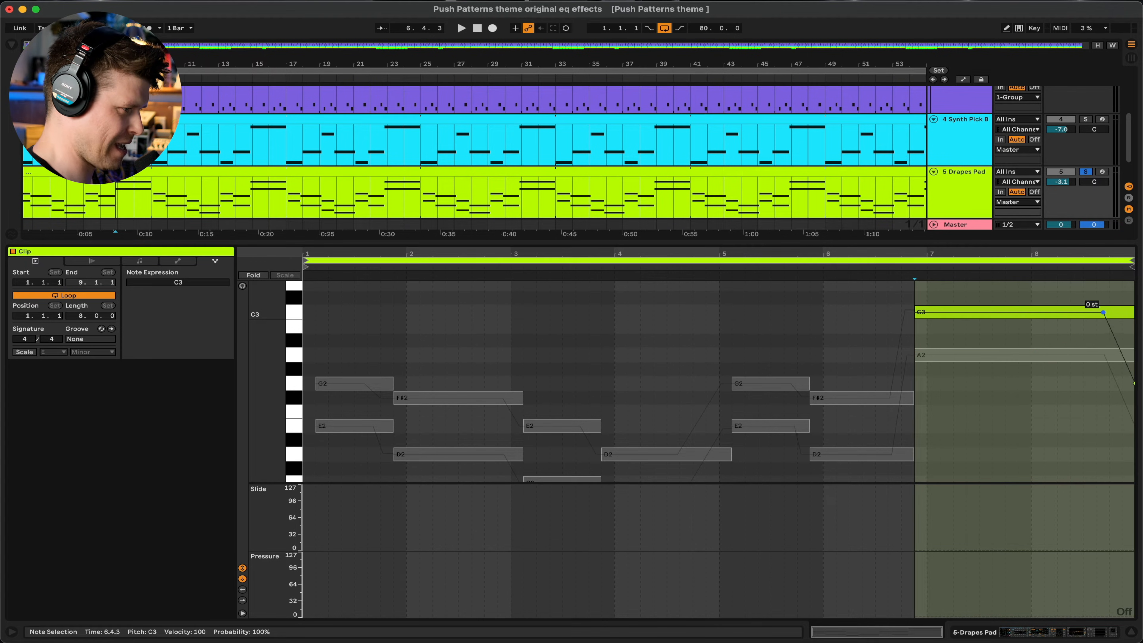
left_click(461, 28)
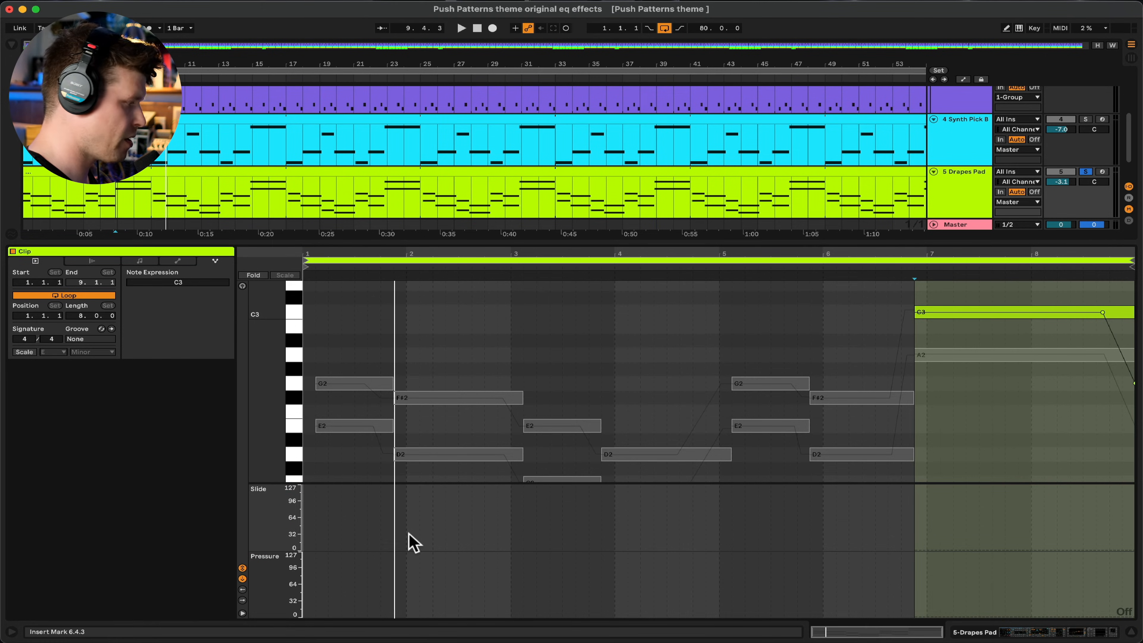
Draw a Slide ramp under the first E2 note rising from 0 to about 120
left_click(343, 425)
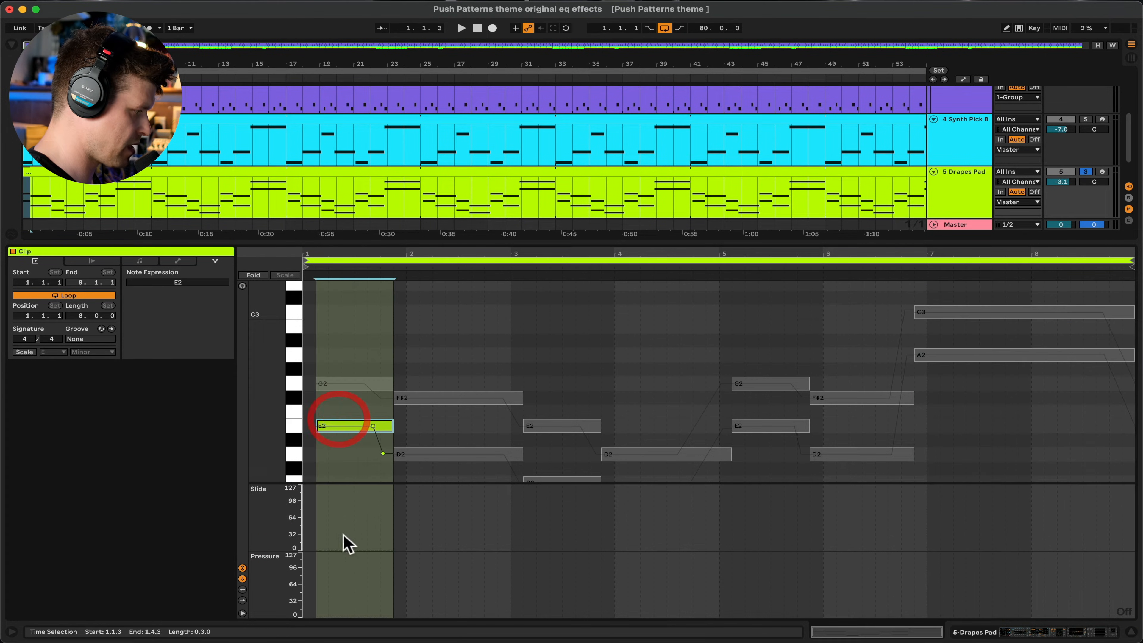
left_click_drag(319, 549, 352, 522)
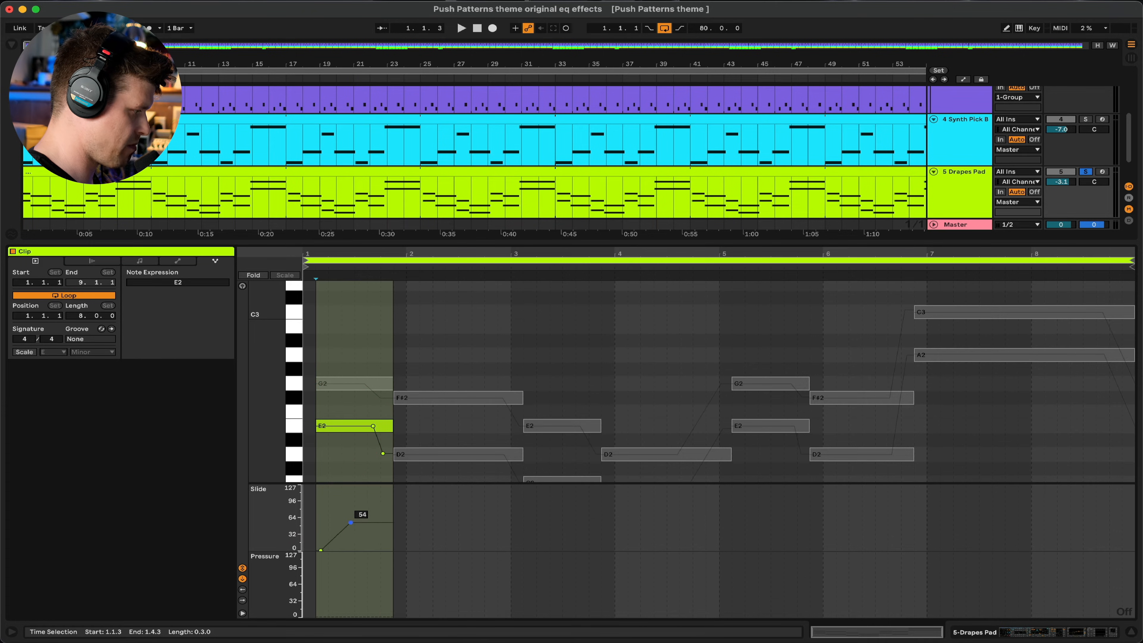
left_click_drag(353, 522, 353, 487)
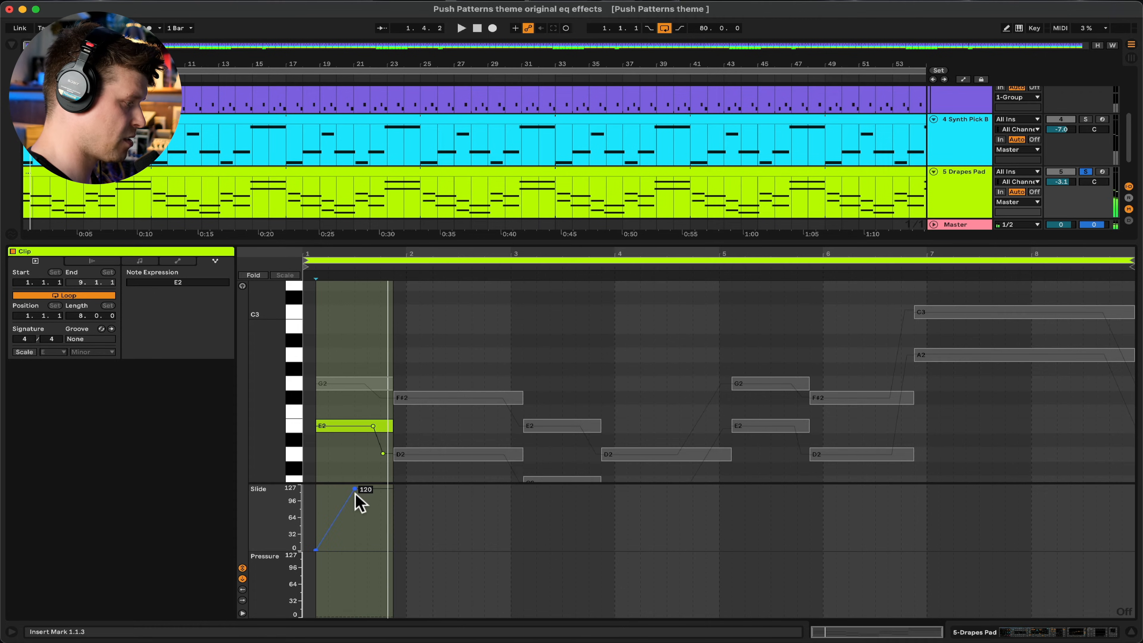
left_click_drag(355, 489, 359, 487)
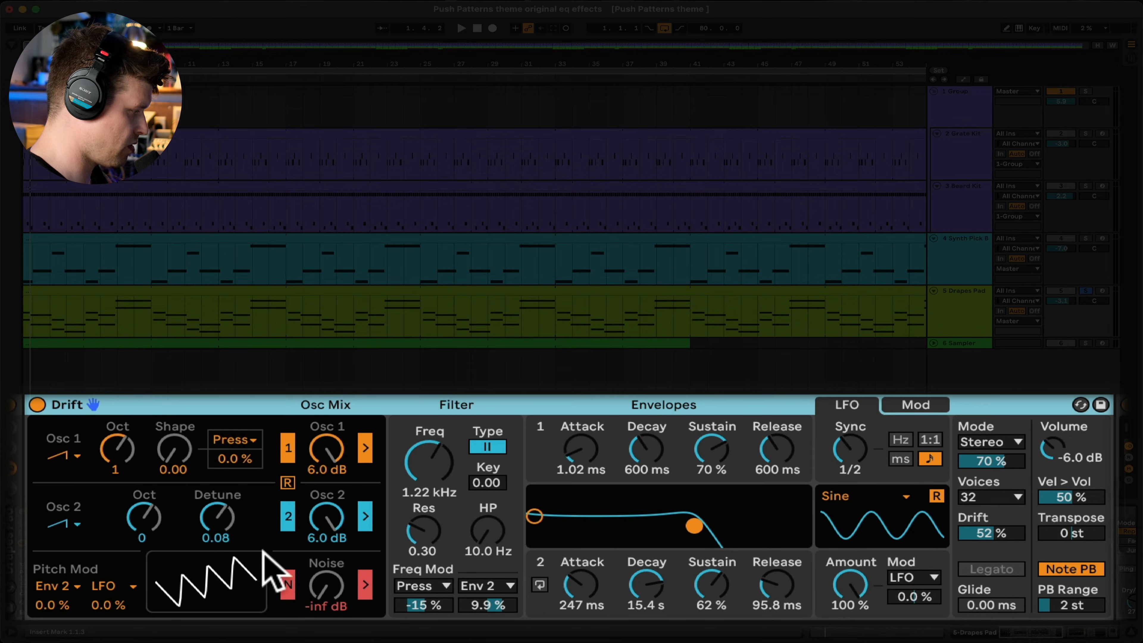
mouse_move(444, 495)
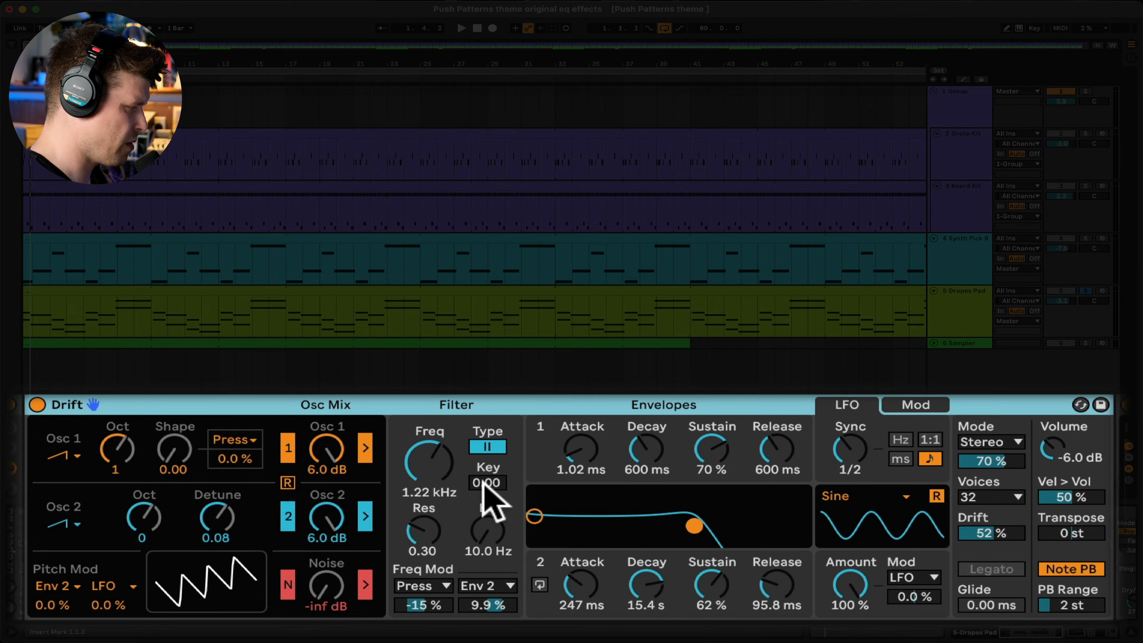
Set Drift's second Freq Mod source to Slide at 100 %
left_click(487, 604)
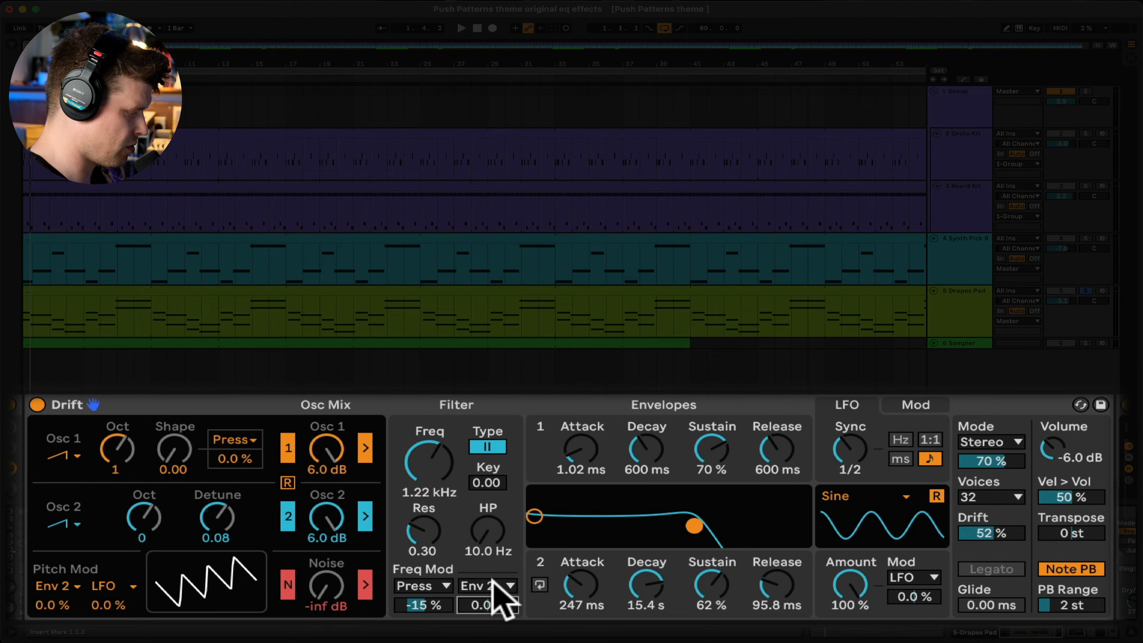
left_click(487, 585)
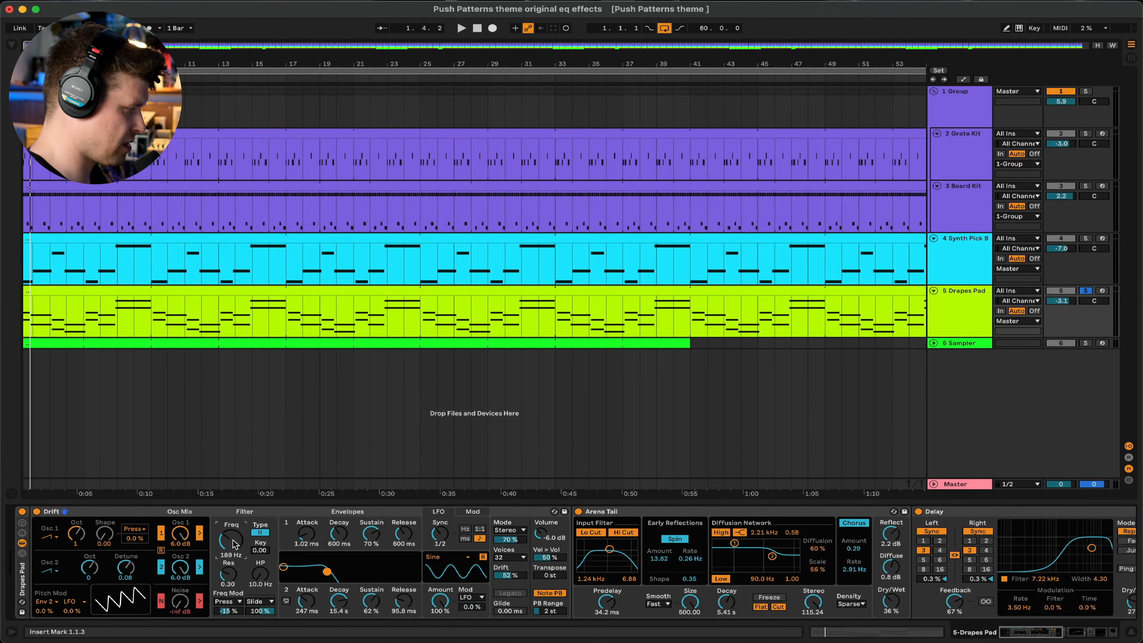
Lower the E2 slide ramp's peak to about 72
left_click(461, 28)
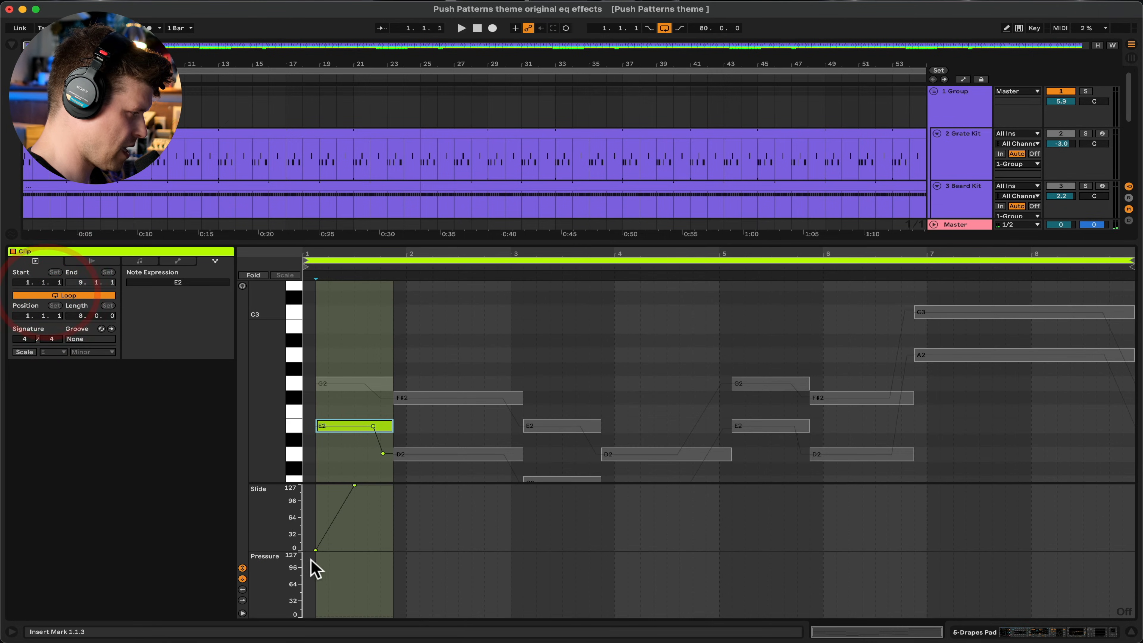
left_click(460, 28)
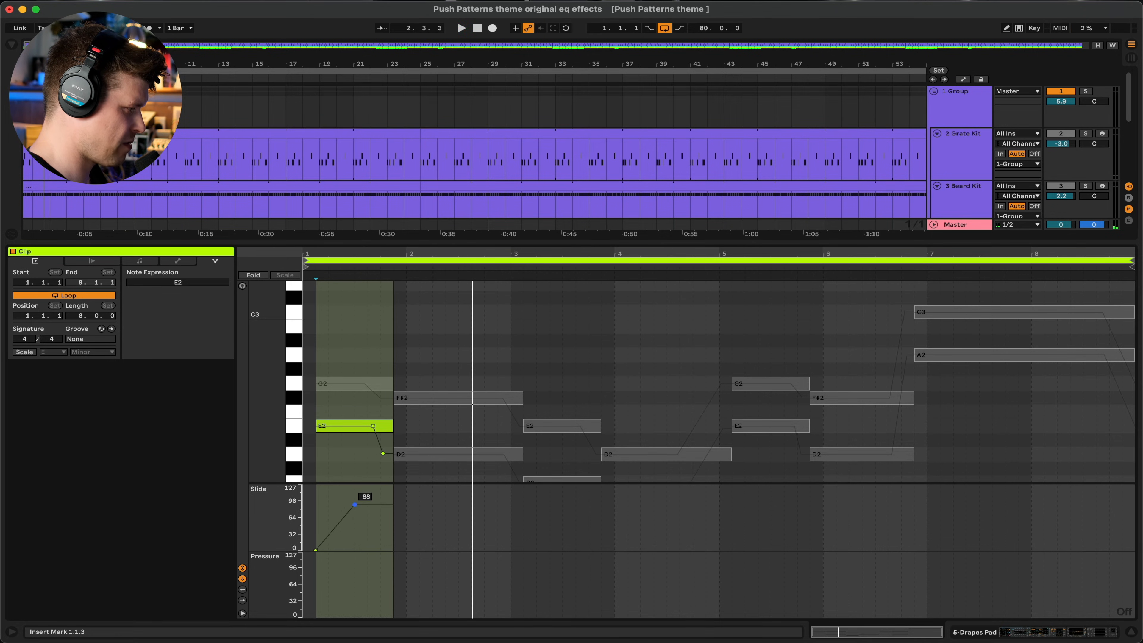
left_click_drag(354, 504, 355, 514)
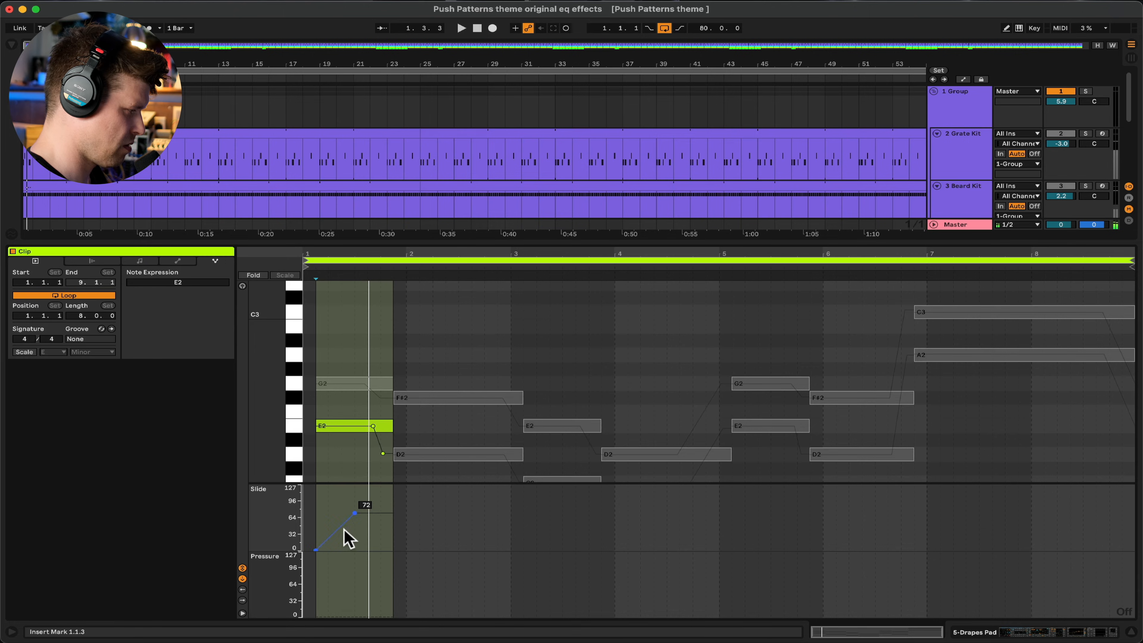
left_click_drag(355, 514, 343, 530)
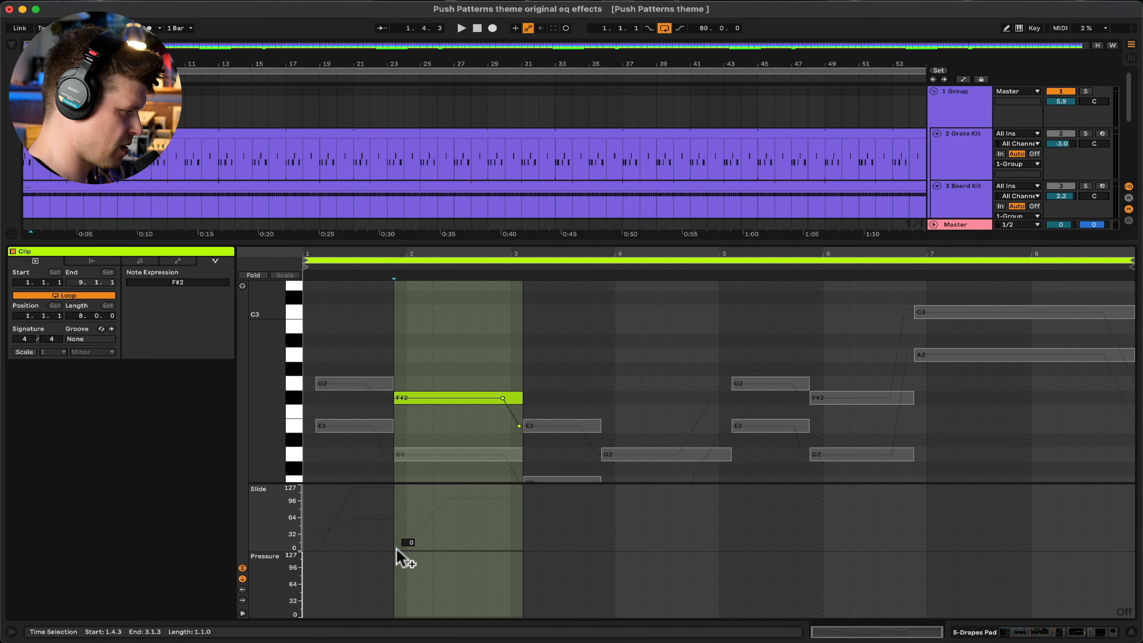
Ramp the F#2 note's slide from 0 to 102 and play the clip
left_click_drag(397, 548, 522, 503)
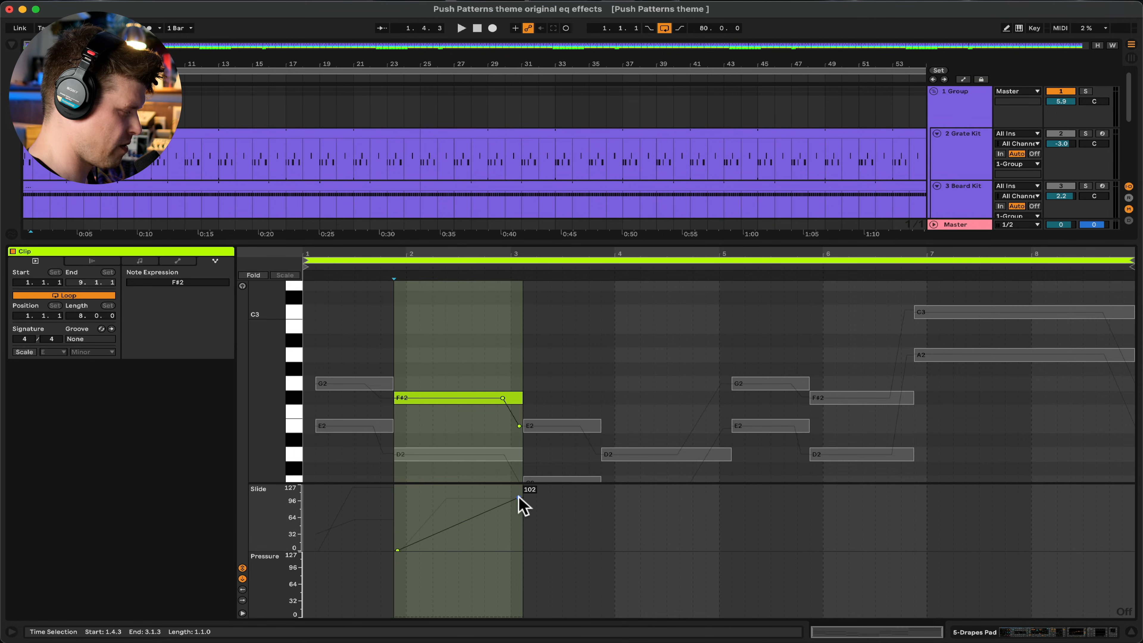
left_click(459, 28)
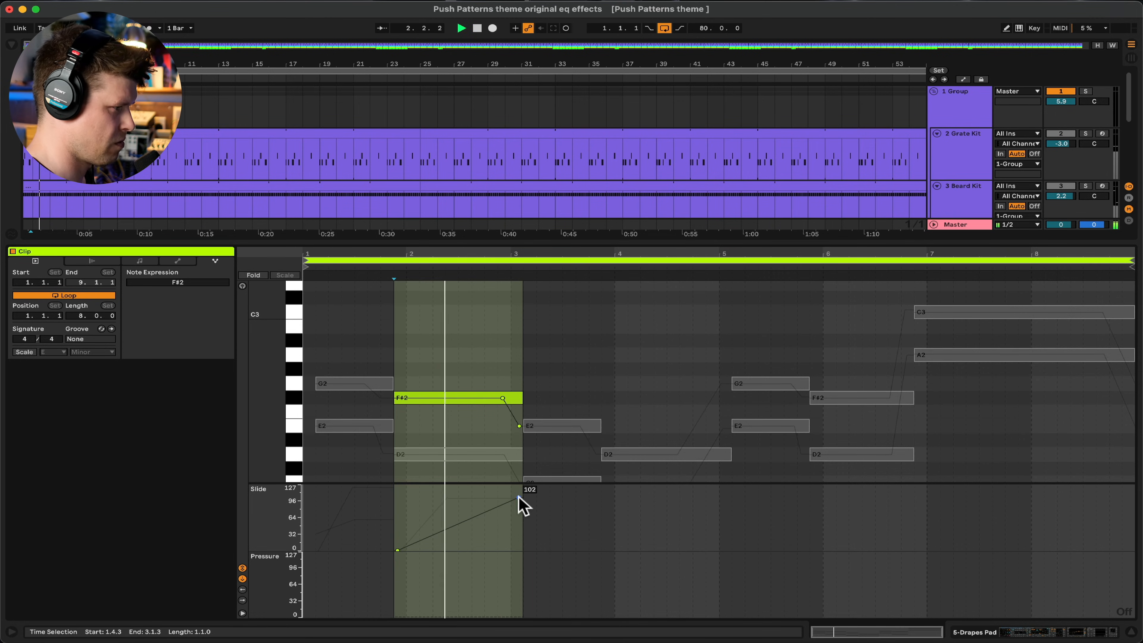
Audition the clip from the scrub area around drawing the D2 pressure curves
left_click(461, 28)
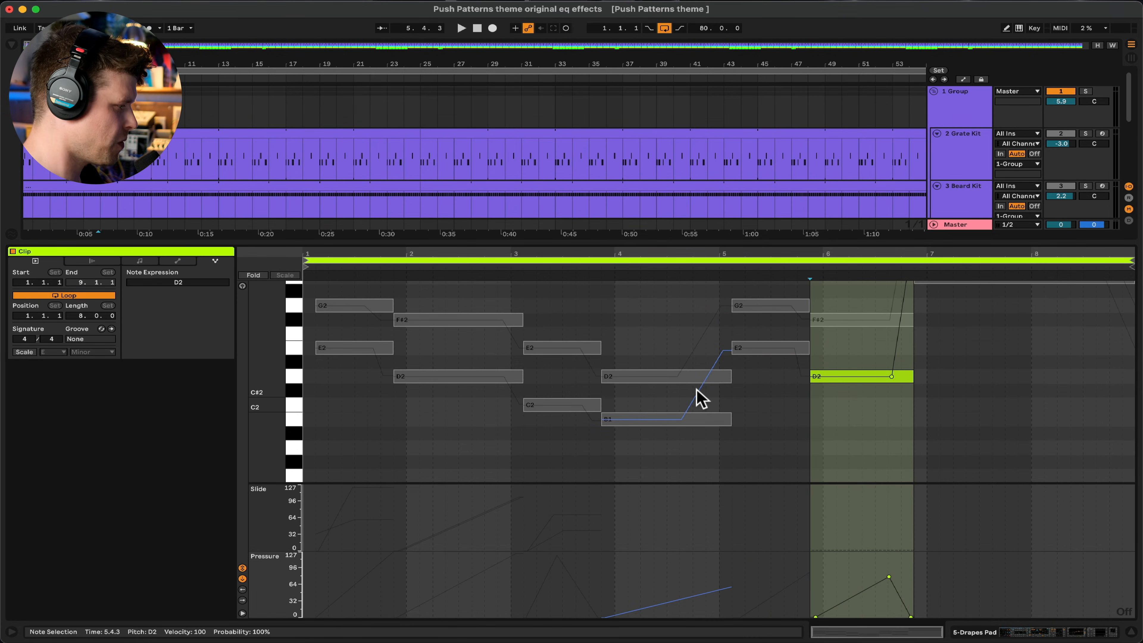
left_click(459, 28)
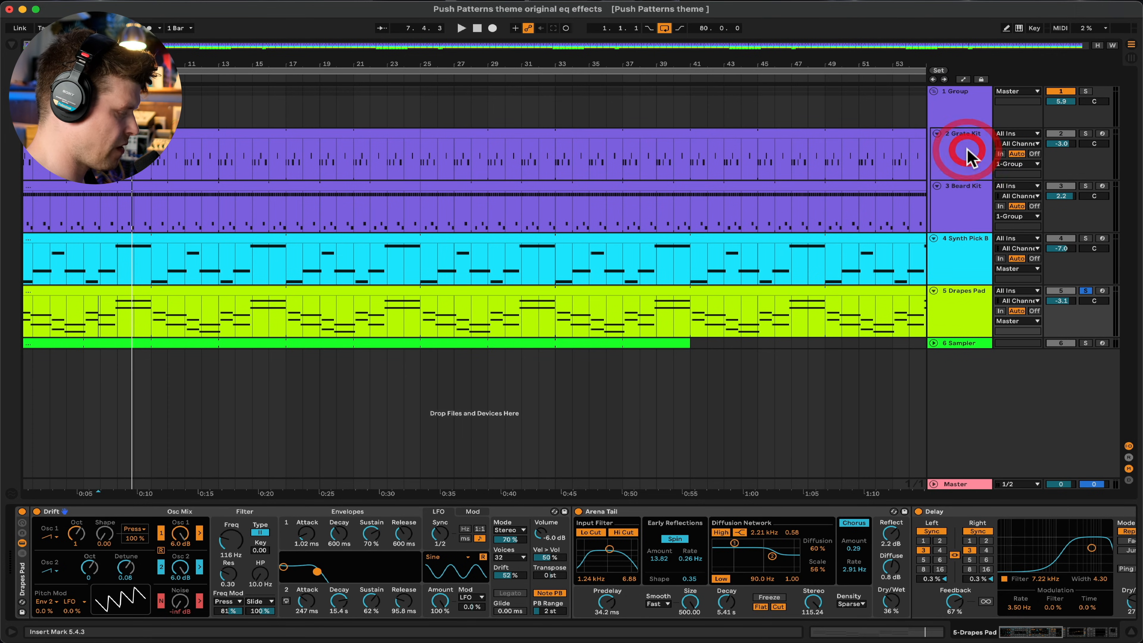
mouse_move(135, 540)
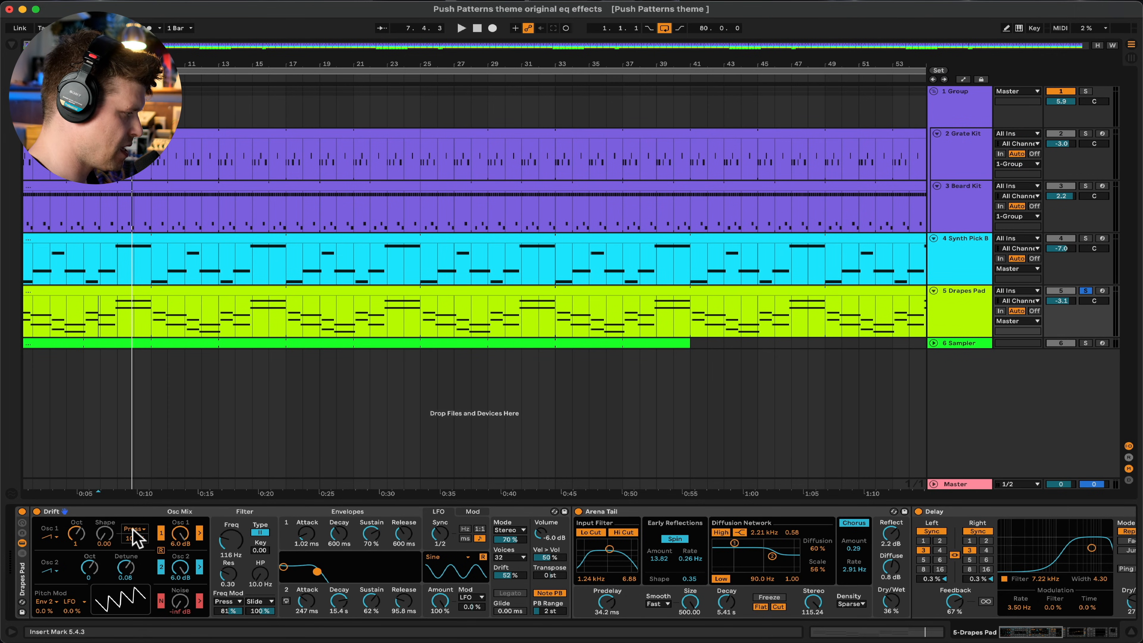
Set Shape mod to Press 100 % and route a source to HP Frequency in Drift's Mod matrix
left_click(137, 529)
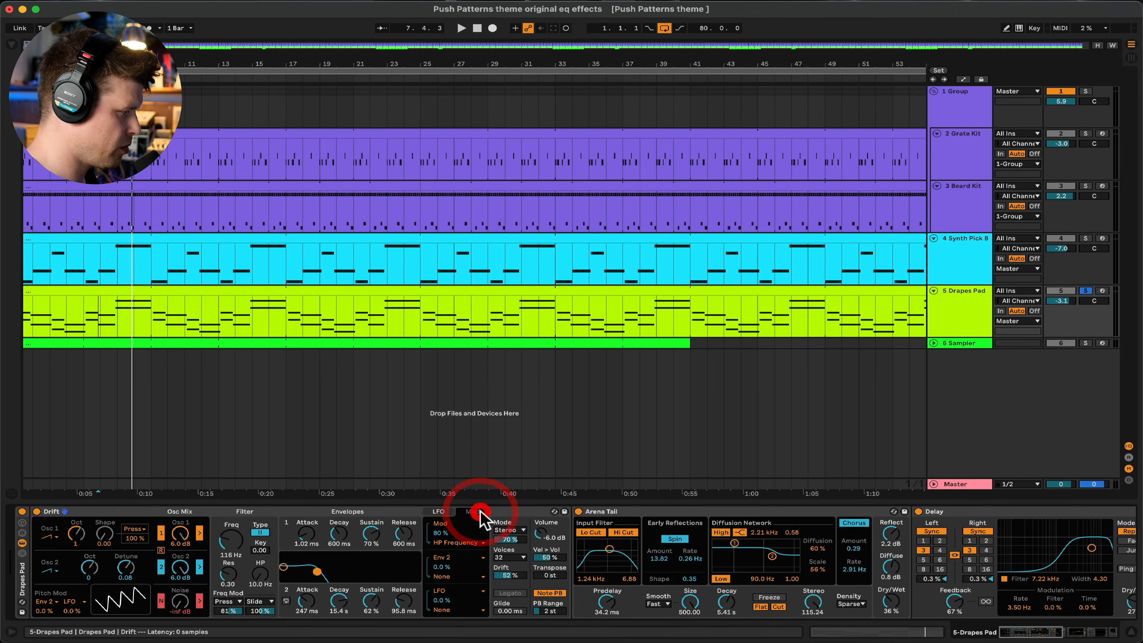
left_click(478, 513)
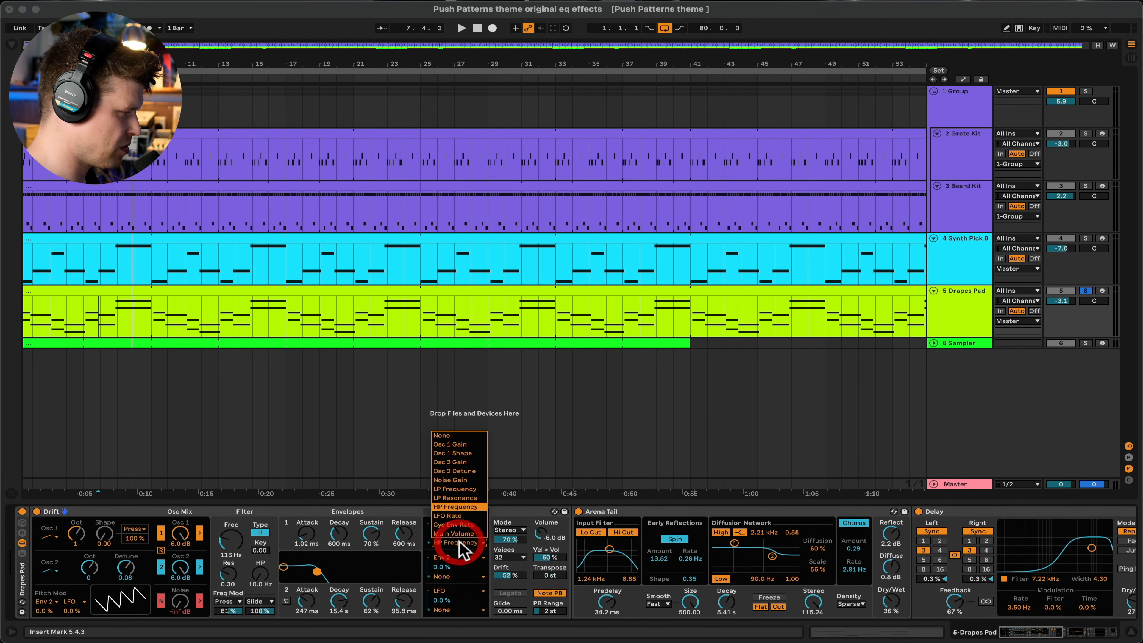
left_click(456, 506)
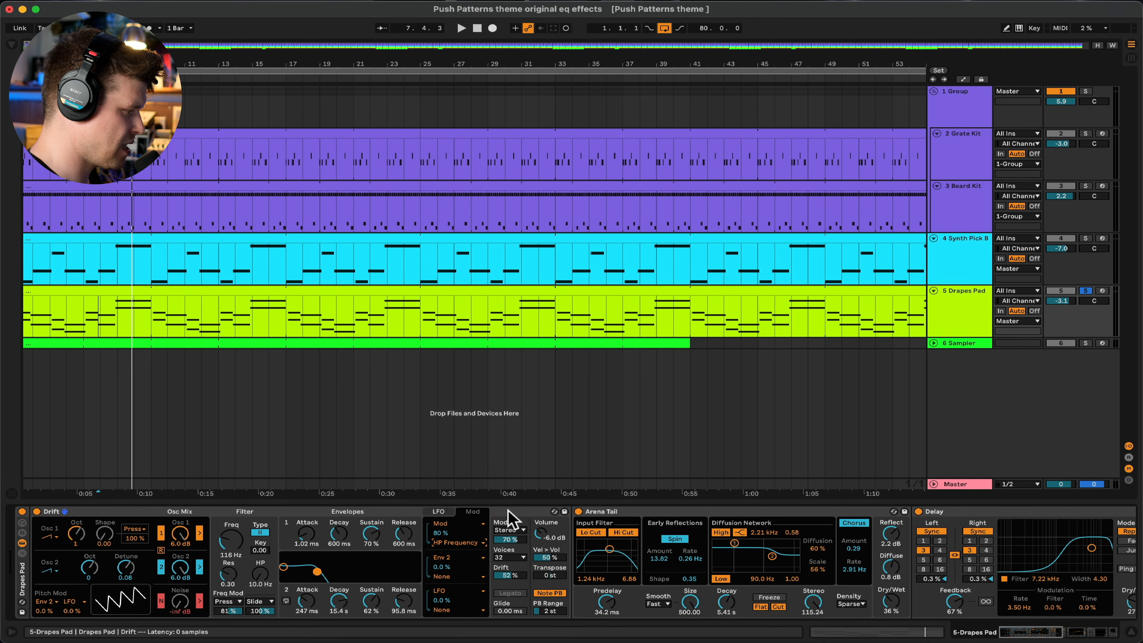
left_click(455, 523)
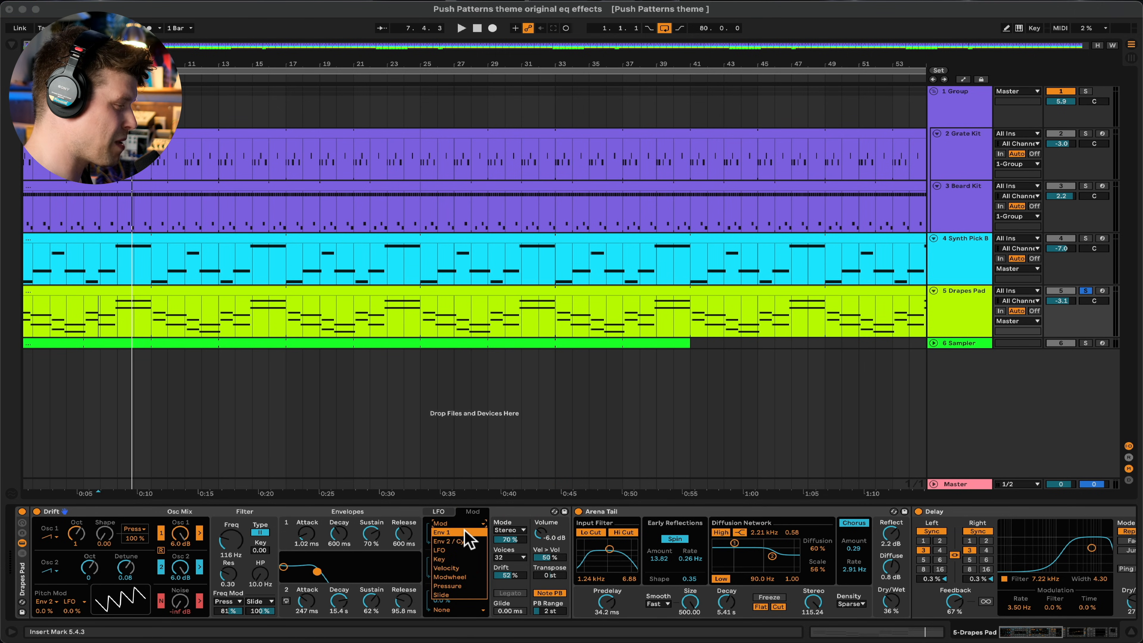
left_click(445, 532)
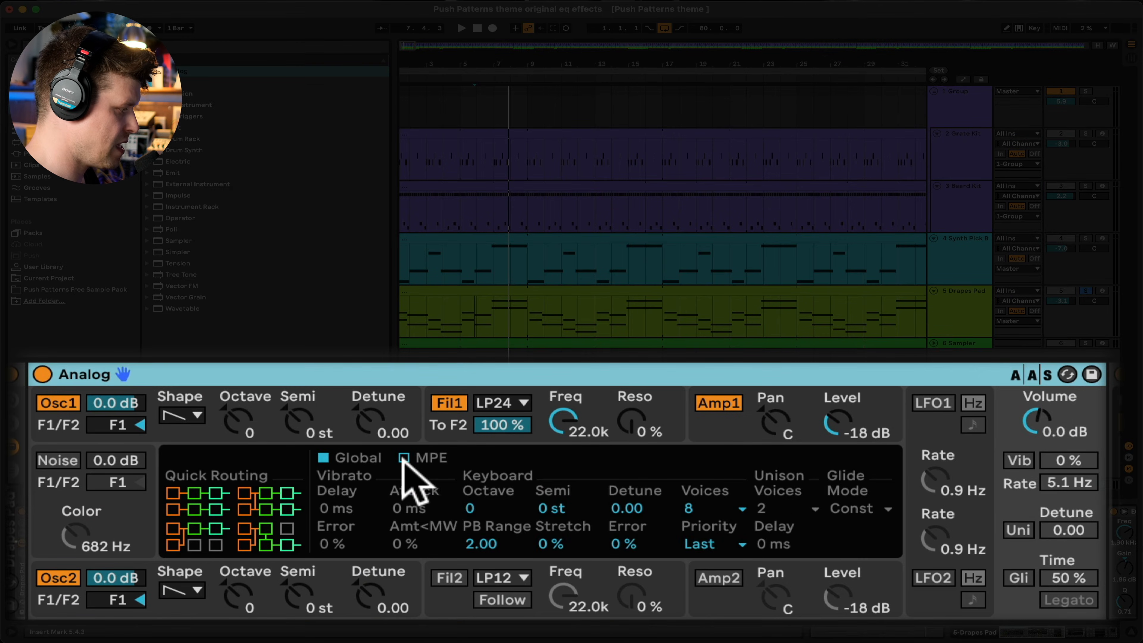
On Analog's MPE page, assign Filter 1 Cutoff as the first Pressure destination
left_click(403, 457)
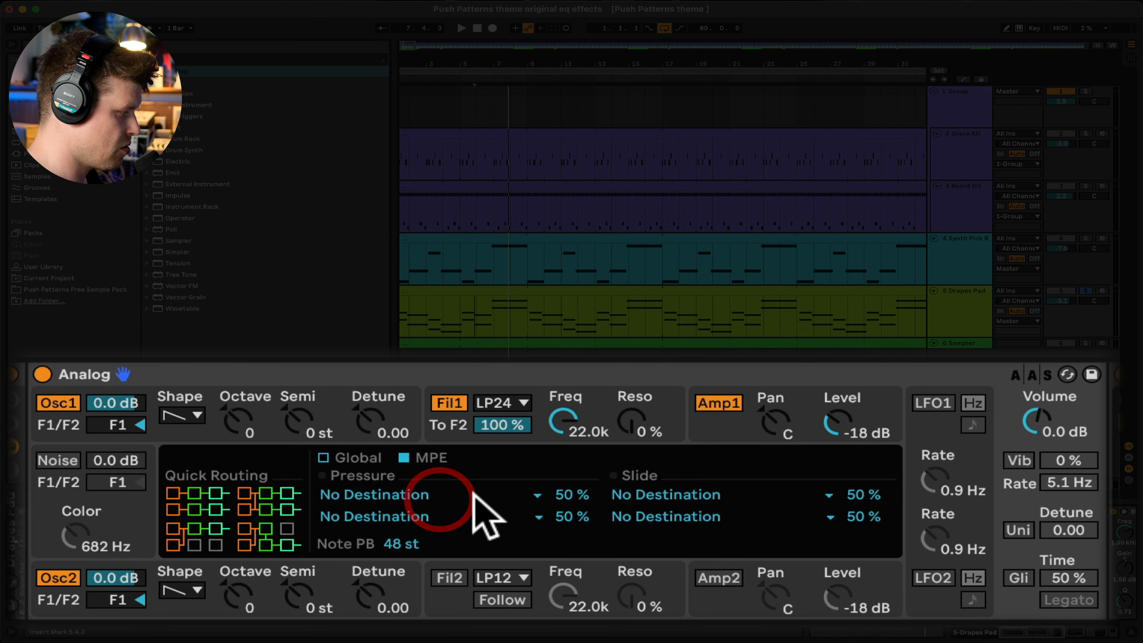
left_click(374, 494)
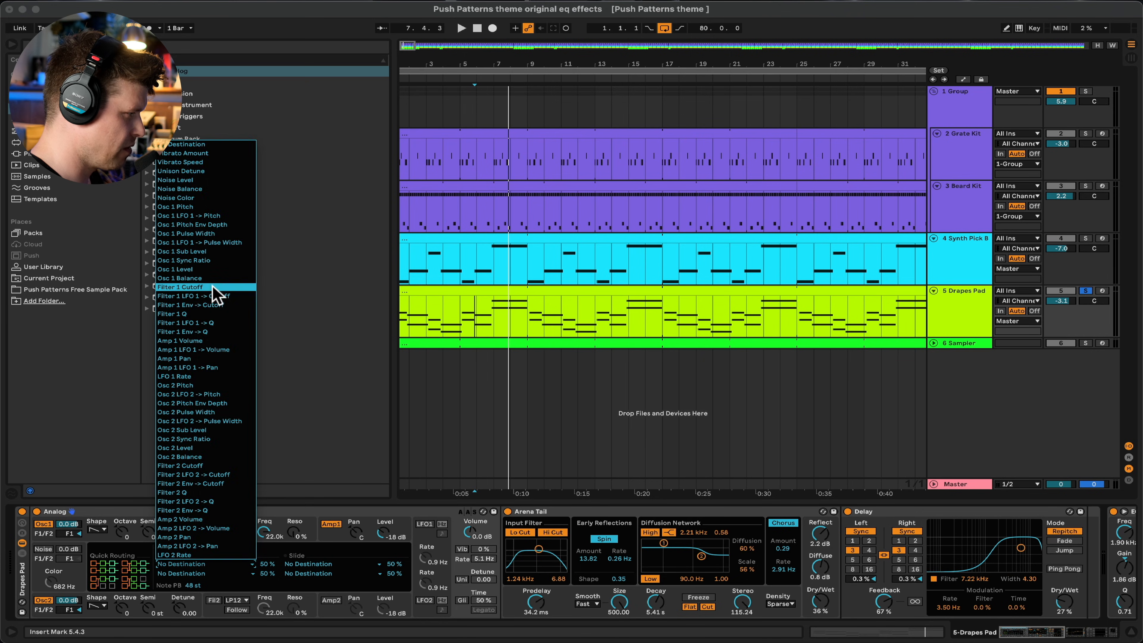
left_click(178, 286)
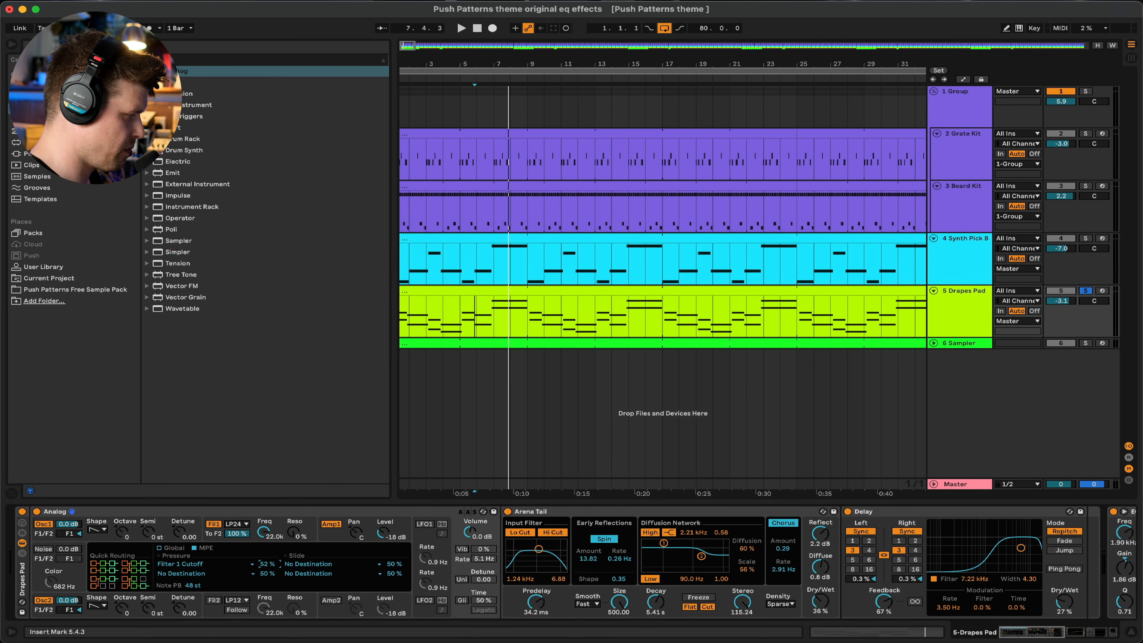